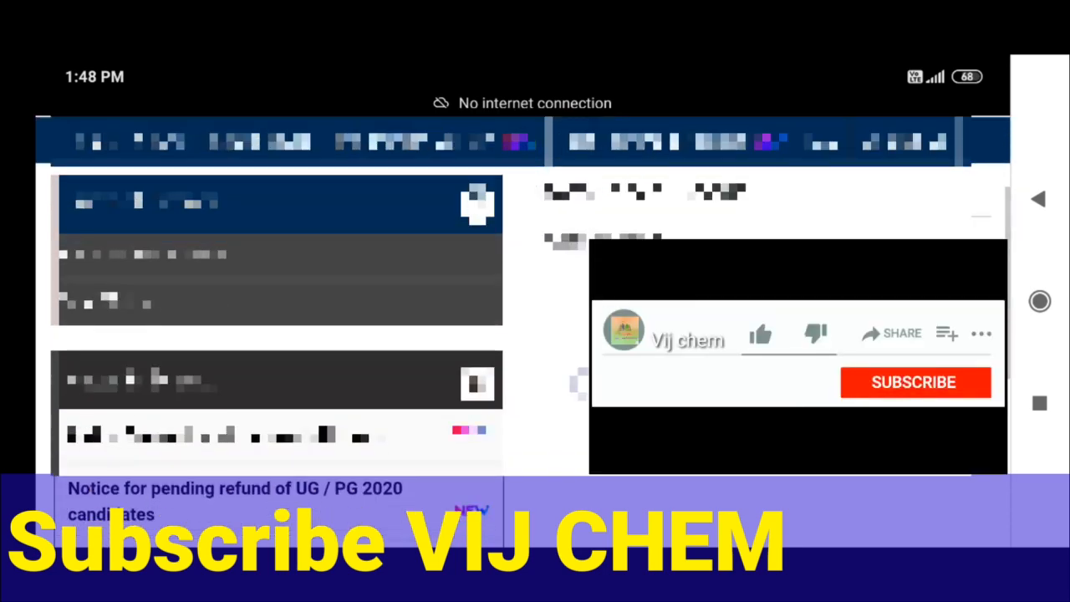
left_click(913, 382)
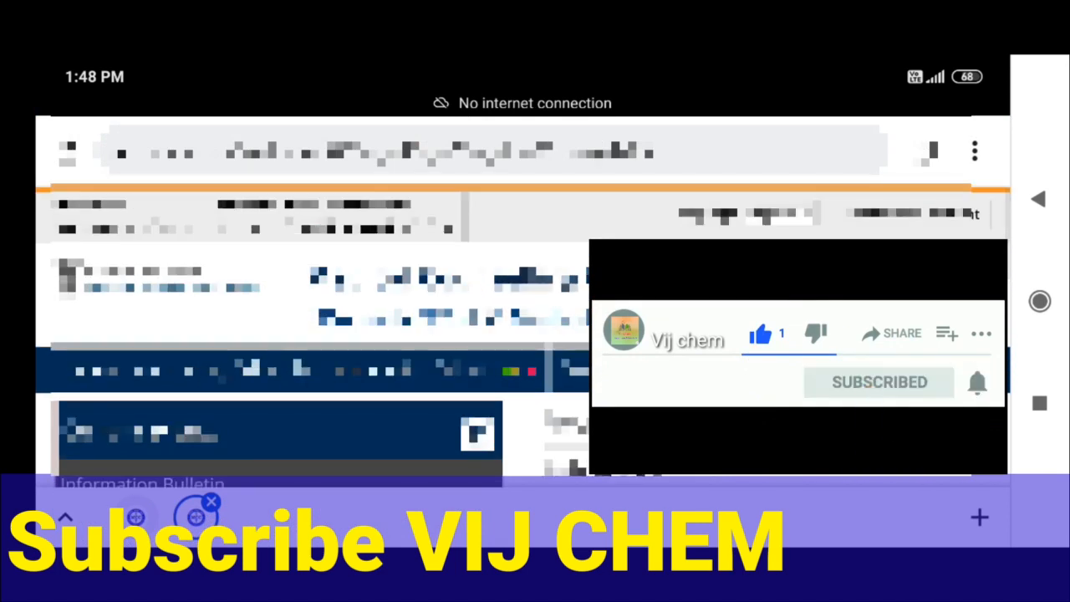